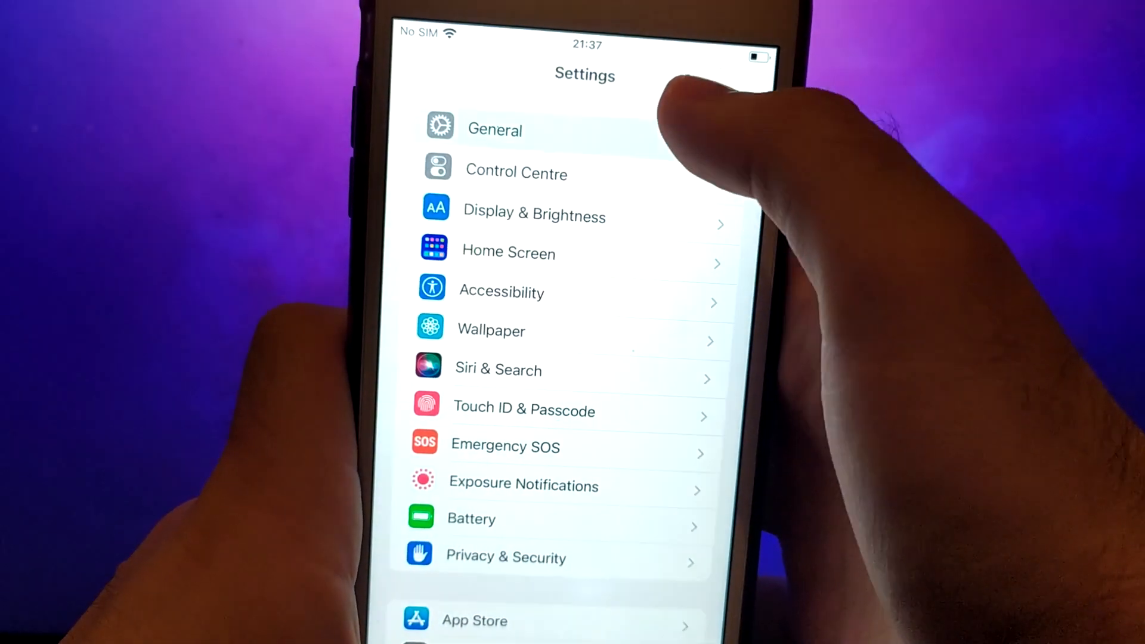
Review Background App Refresh with AFK Journey, Amazon and Chrome enabled.
left_click(495, 128)
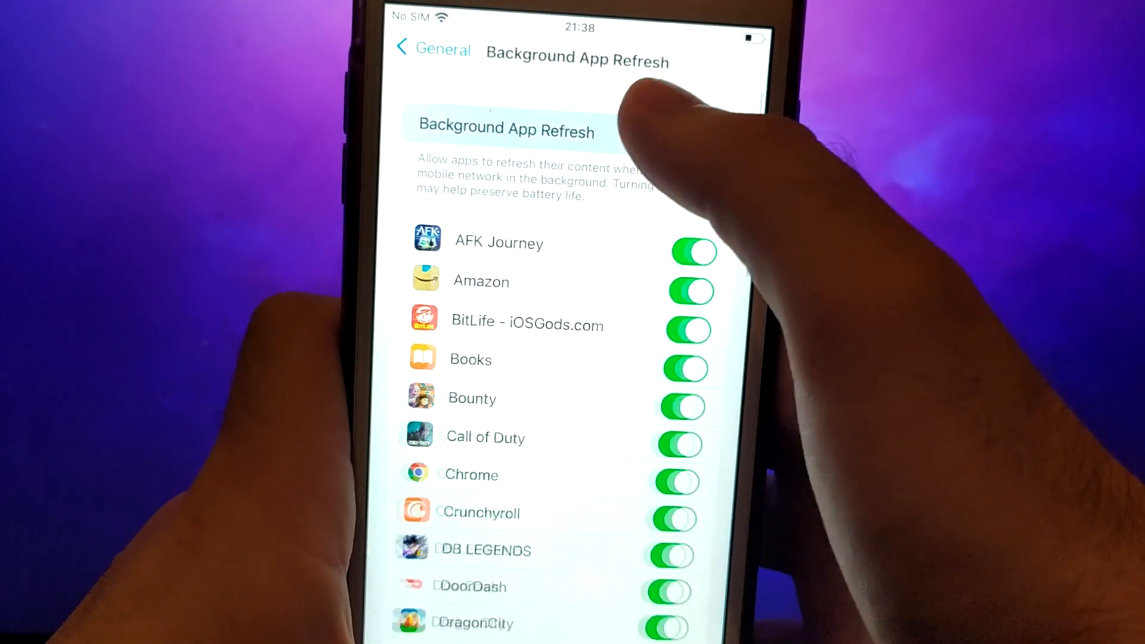
left_click(506, 131)
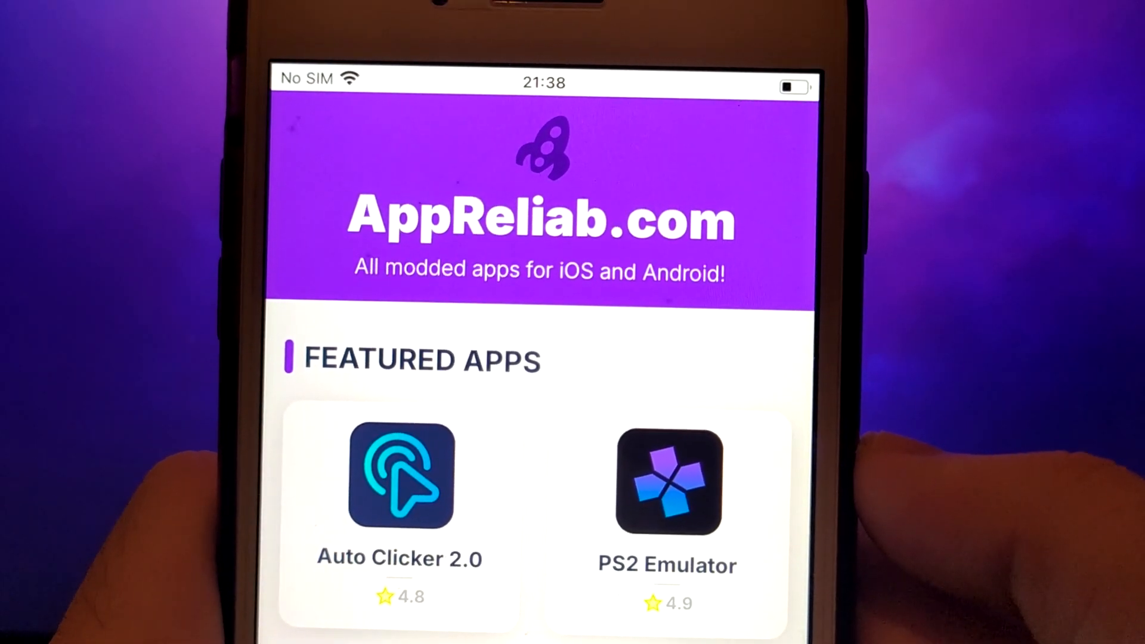
Find HappyMod in appreliab.com's All Apps list and bring up its download-ready window.
scroll("down", 3)
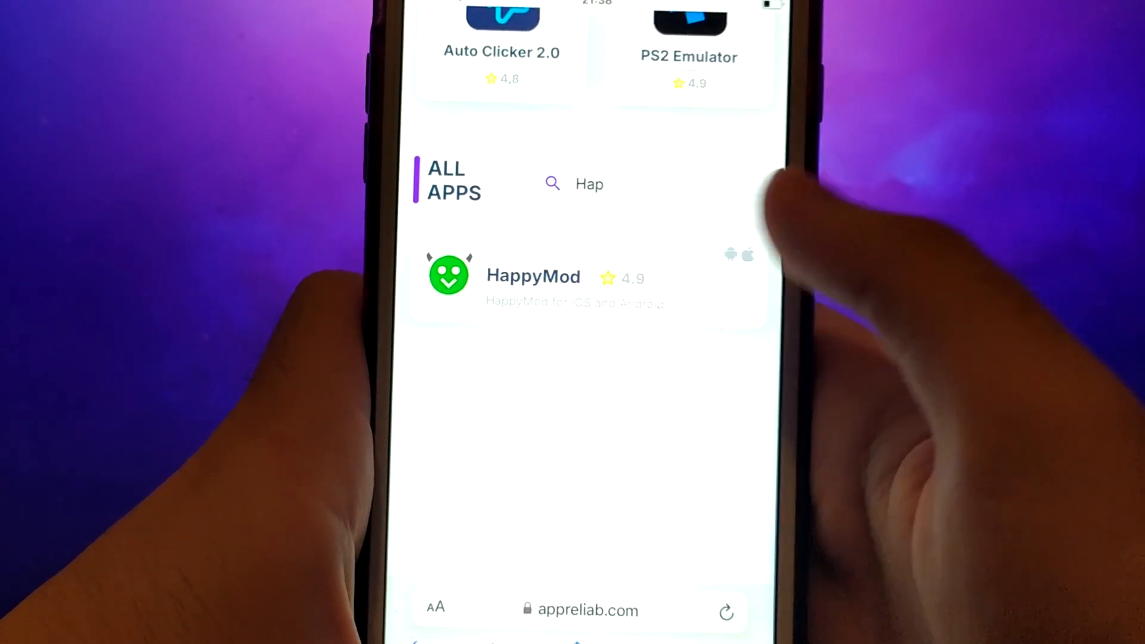
left_click(533, 275)
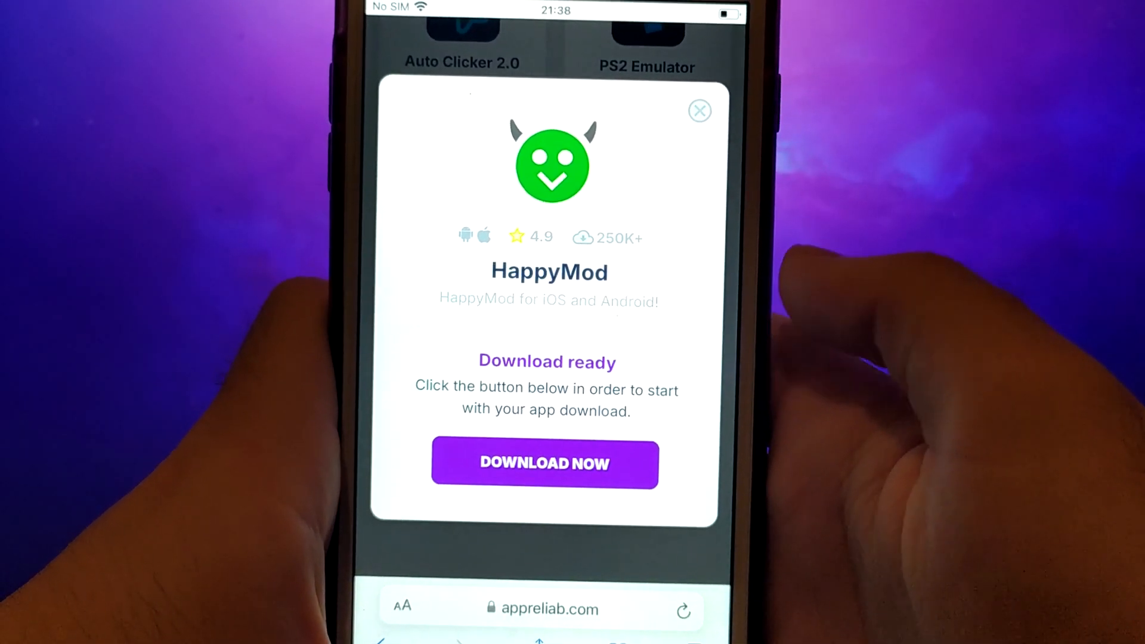
Start the HappyMod download via DOWNLOAD NOW, reaching the 'Sit tight' processing screen.
left_click(544, 463)
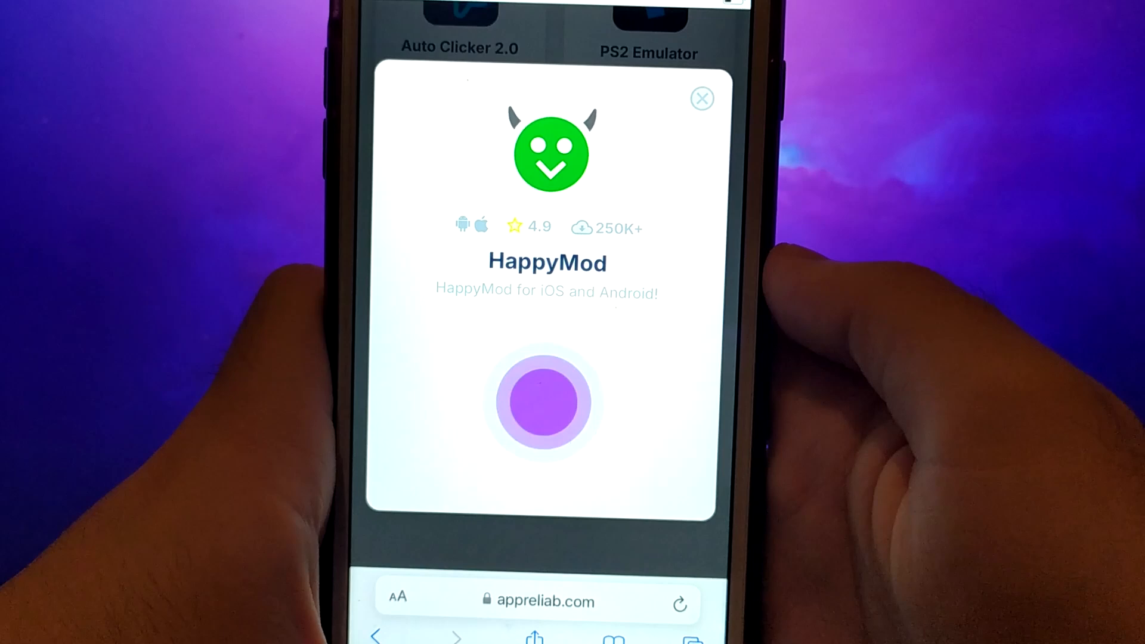
left_click(538, 402)
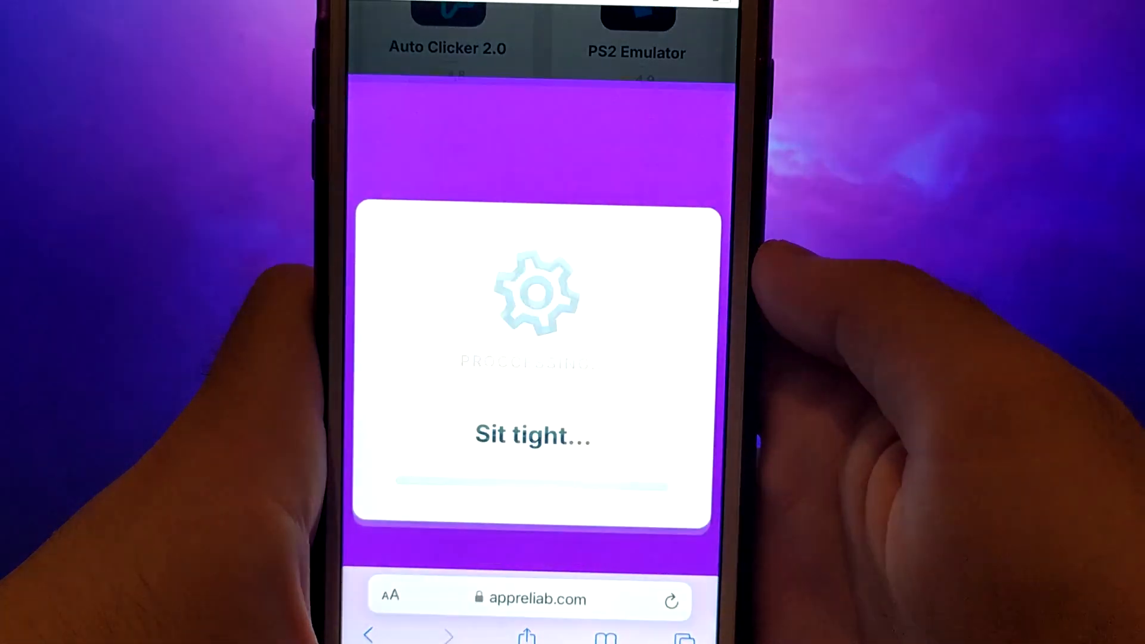